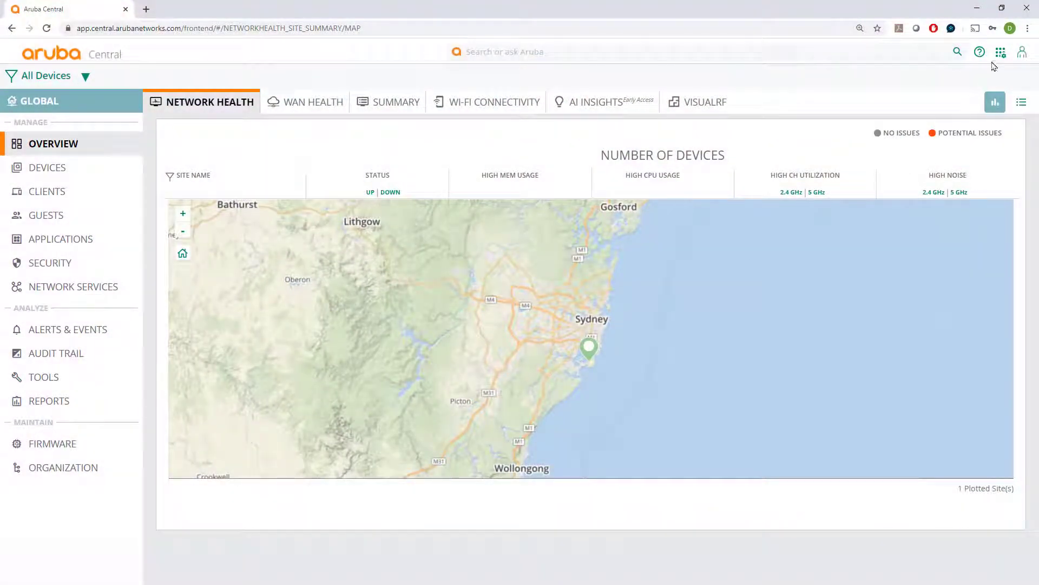
Go to Account Home and open Device Inventory under Global Settings.
click(1001, 52)
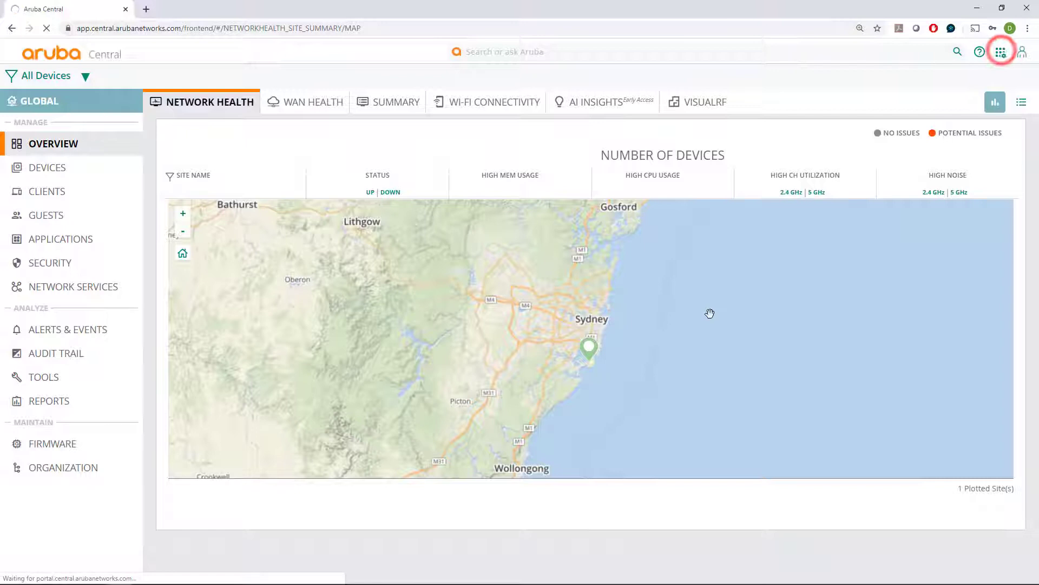
click(1000, 52)
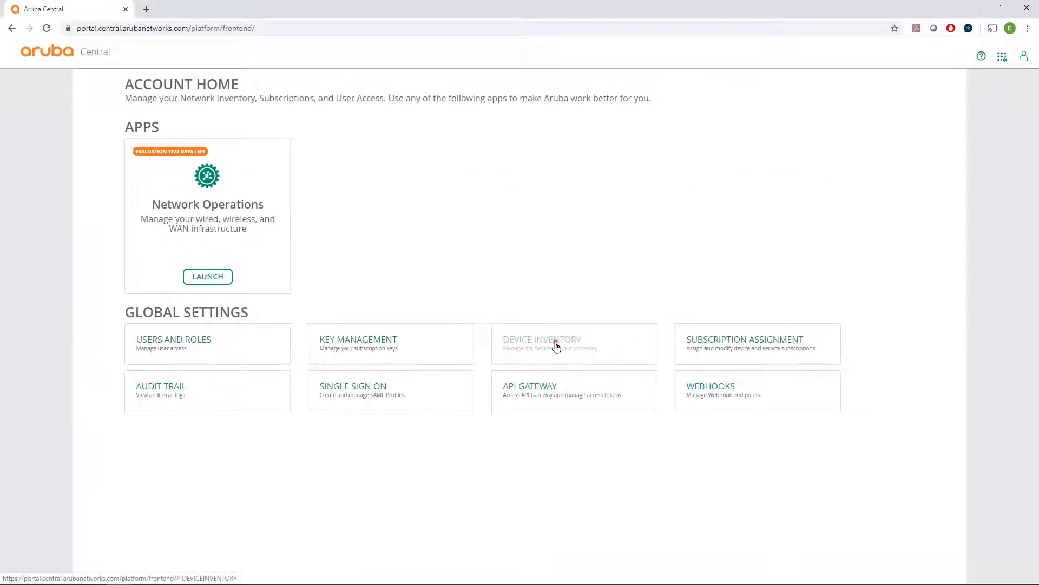
click(541, 343)
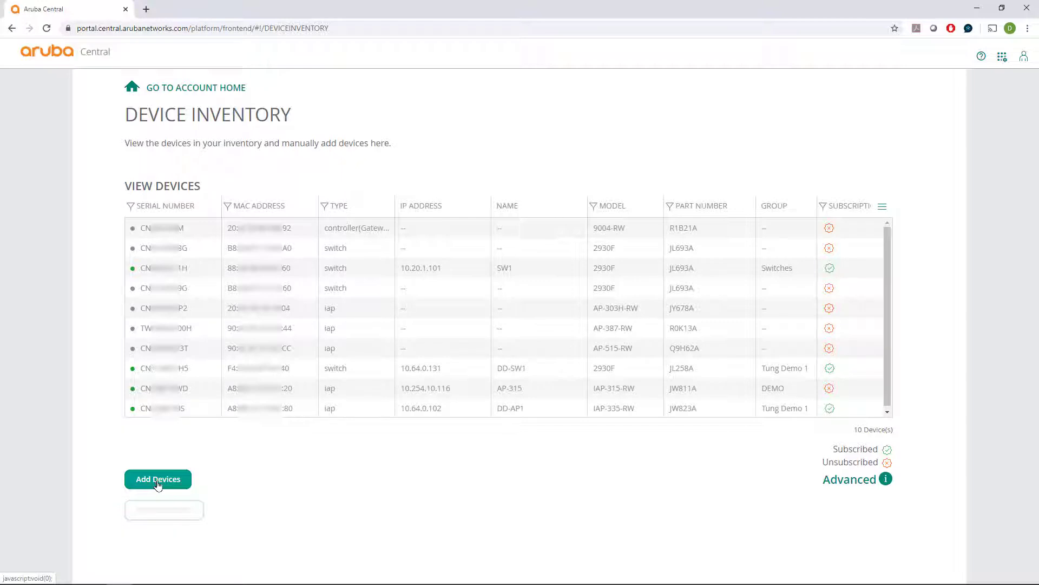
Add a 9004-RW controller by entering its serial number and MAC address, confirming with Done.
click(158, 479)
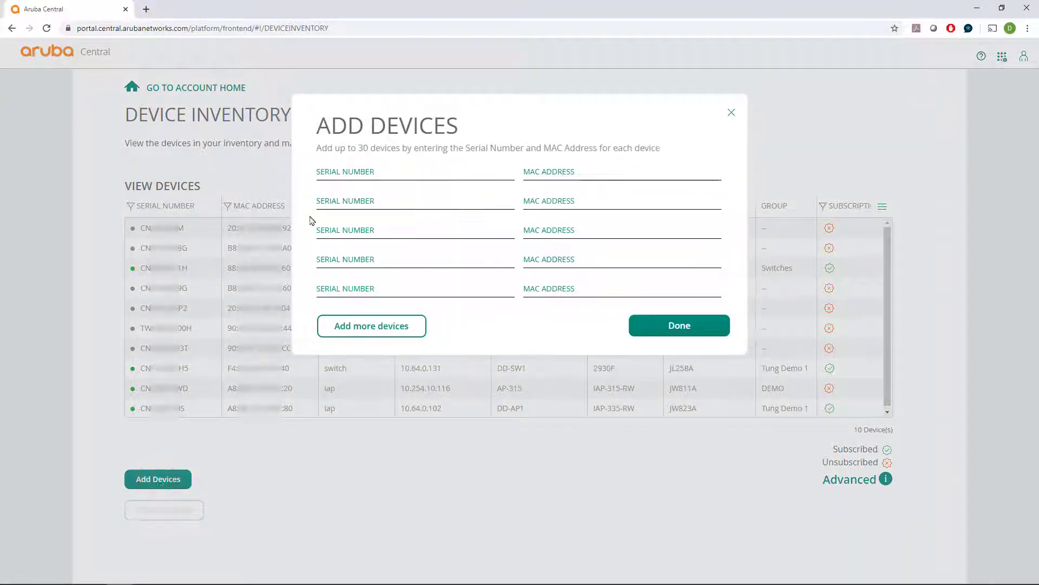
click(398, 171)
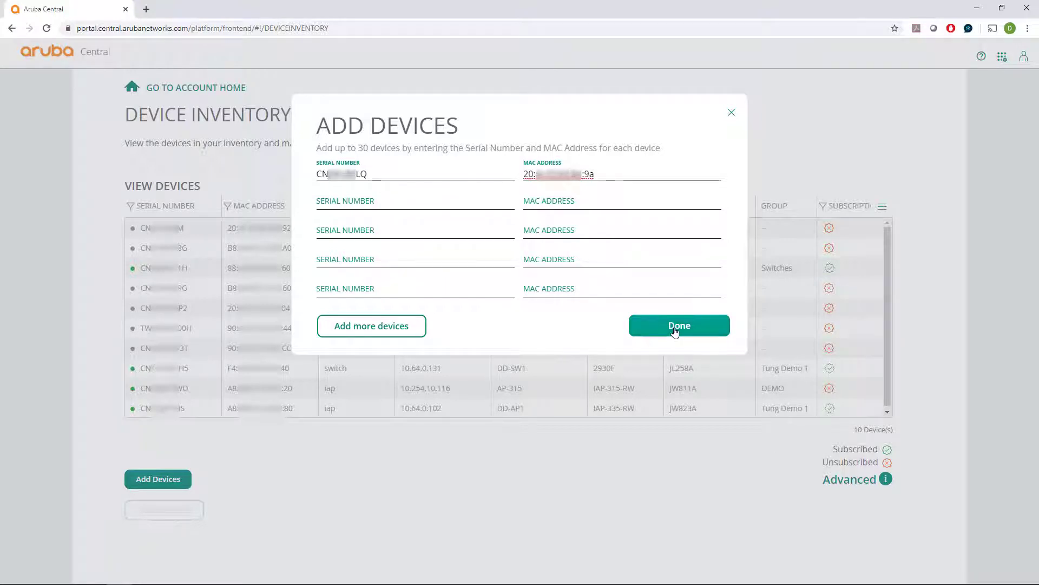
click(678, 326)
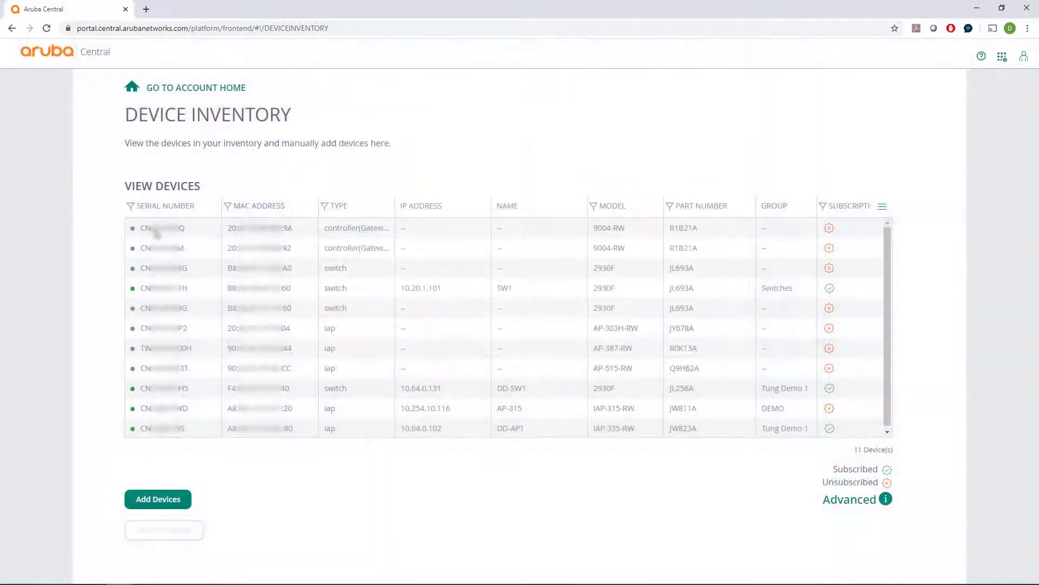
mouse_move(356, 234)
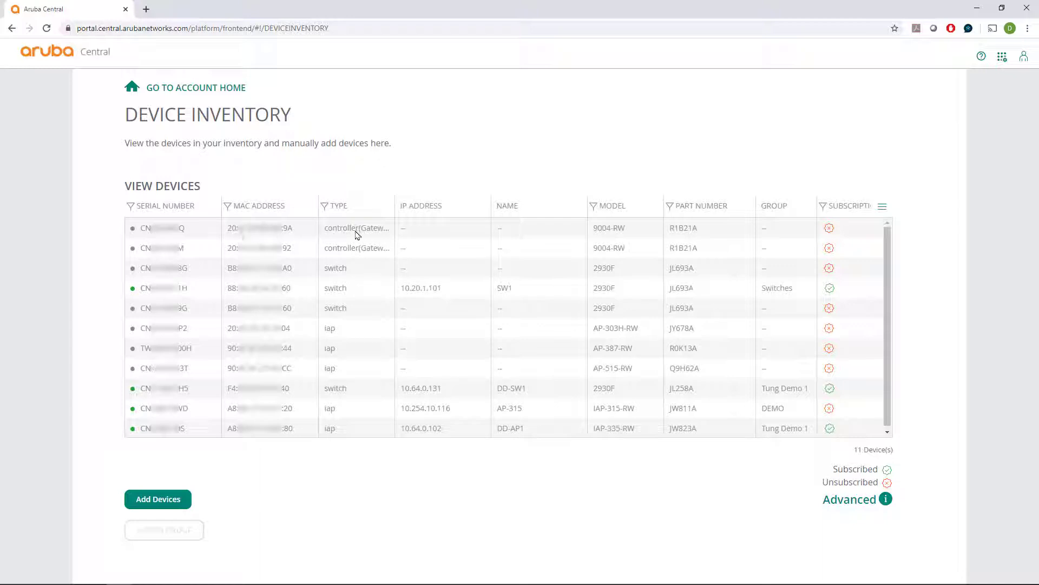
mouse_move(464, 228)
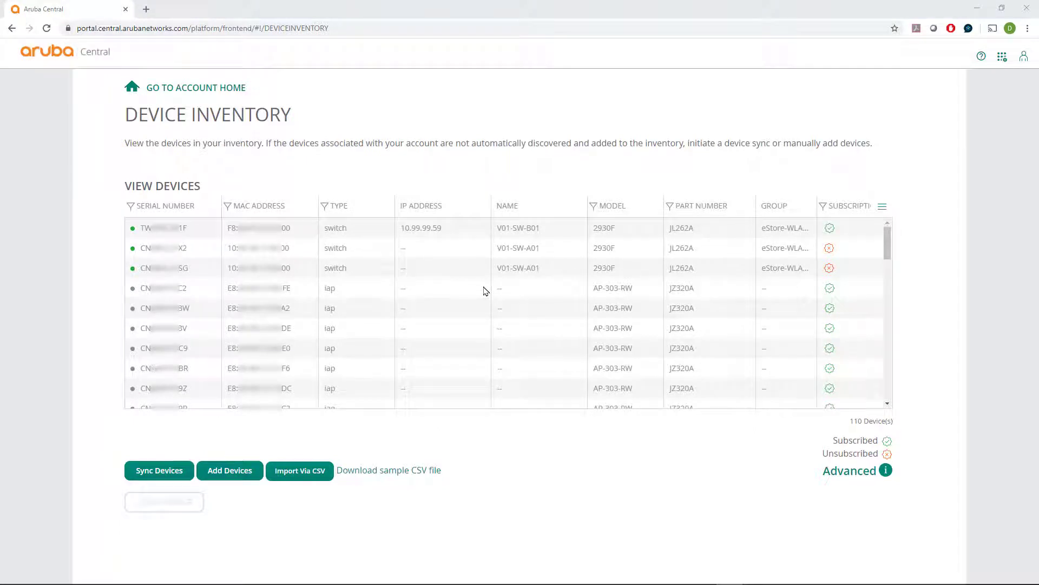
mouse_move(389, 470)
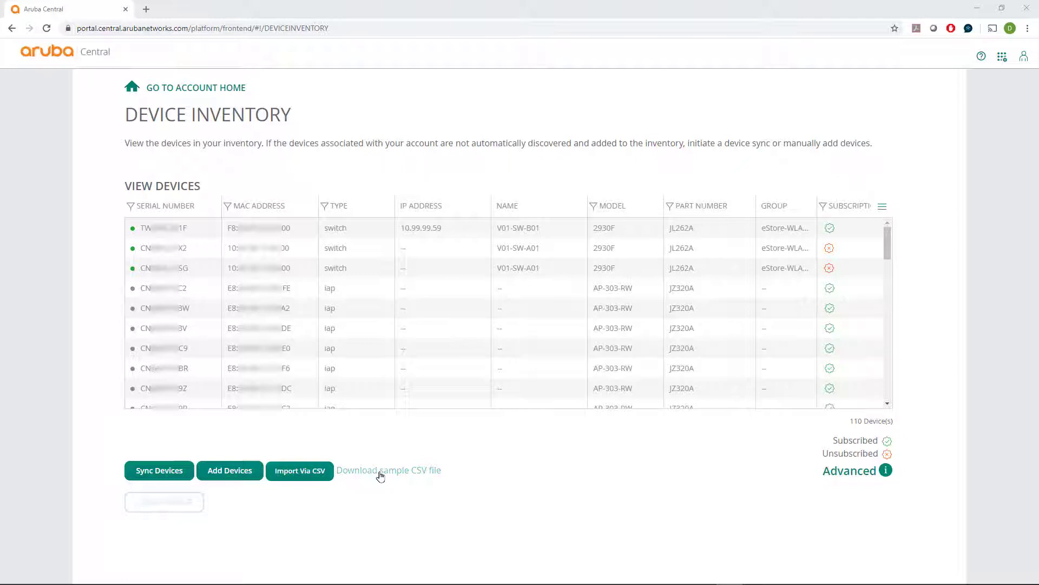
Download sample_csv.csv from below the device table and open it in Excel.
click(388, 469)
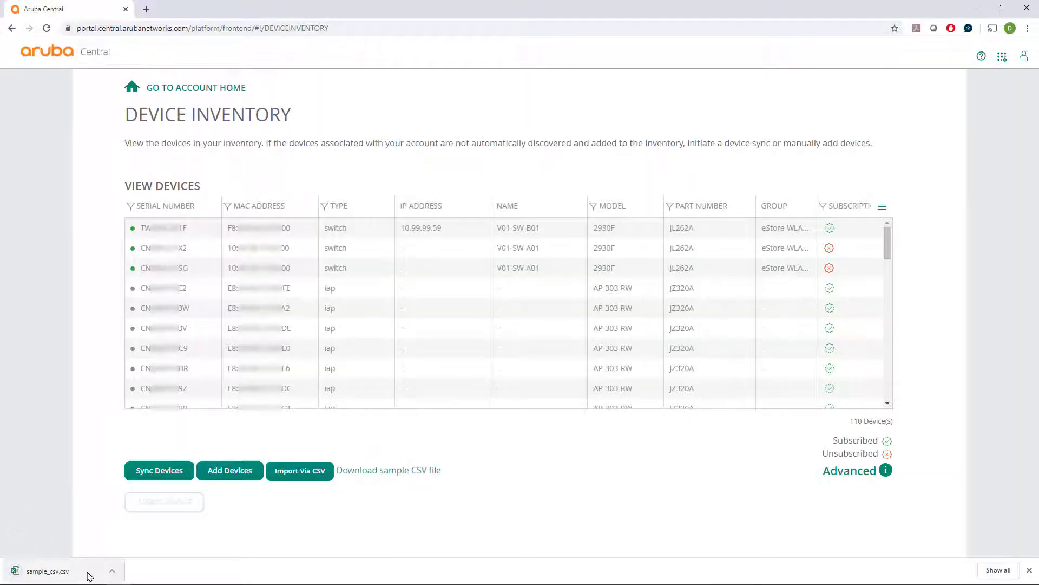
click(47, 571)
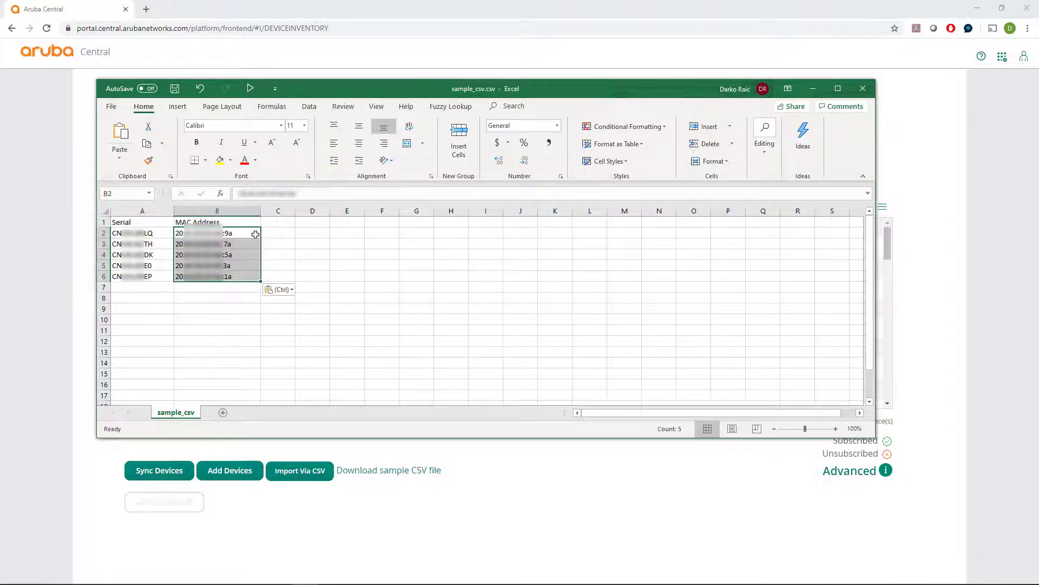
mouse_move(174, 88)
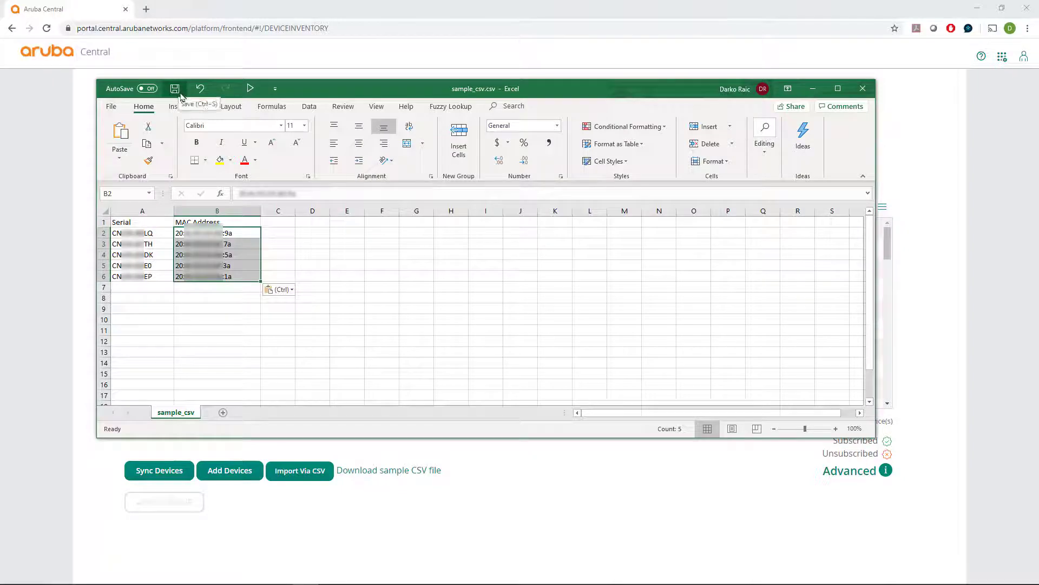